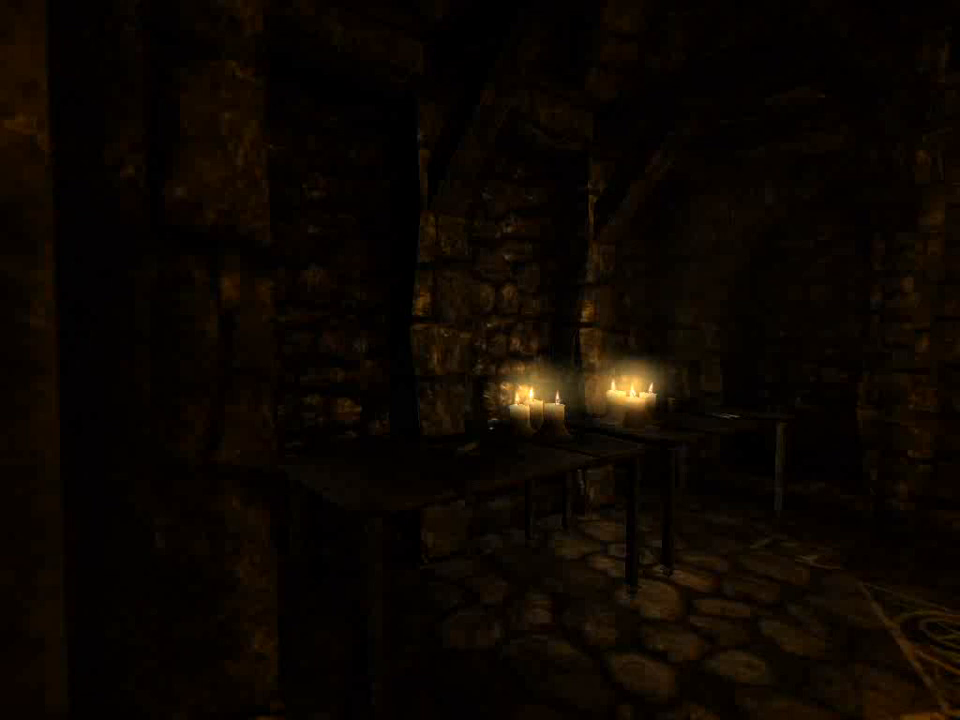
mouse_move(480, 360)
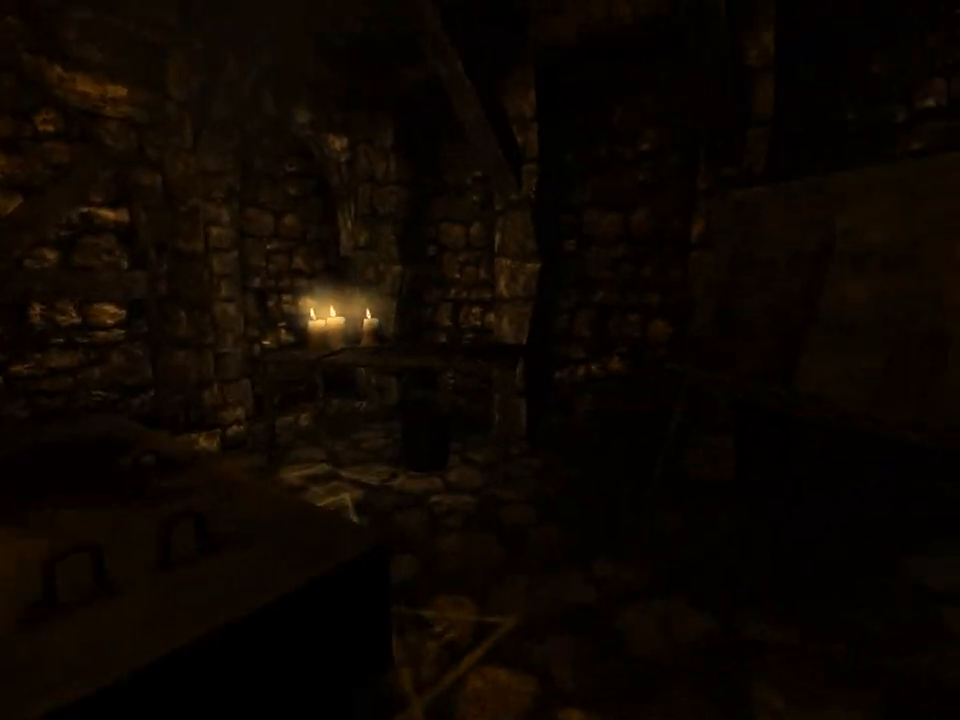
mouse_move(480, 360)
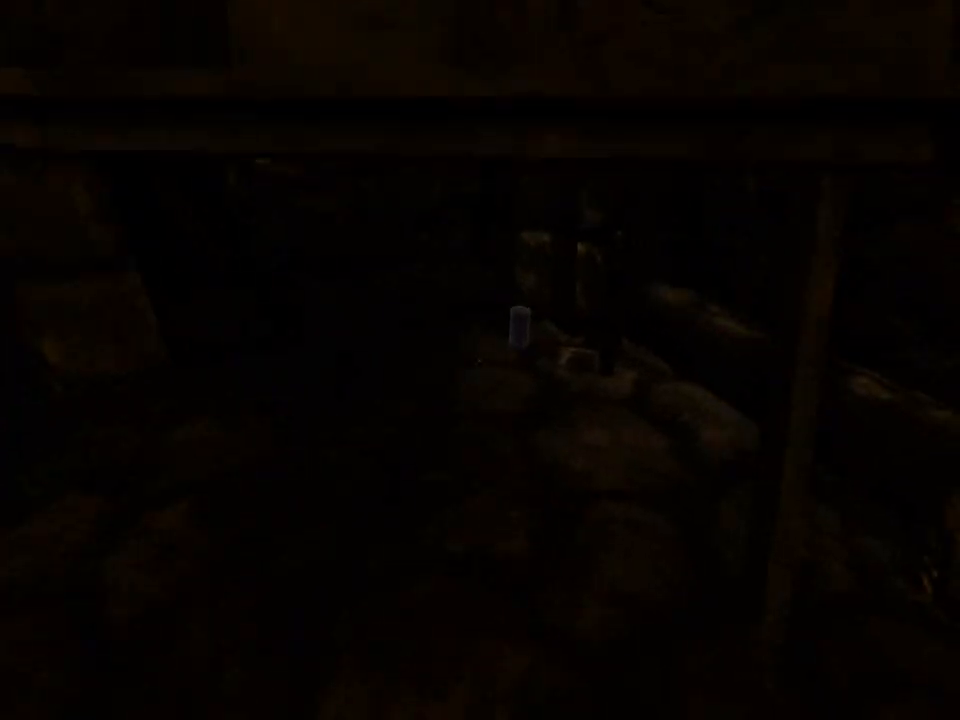
Step: Pick up the tinderbox from the table in the candlelit cellar
click(515, 330)
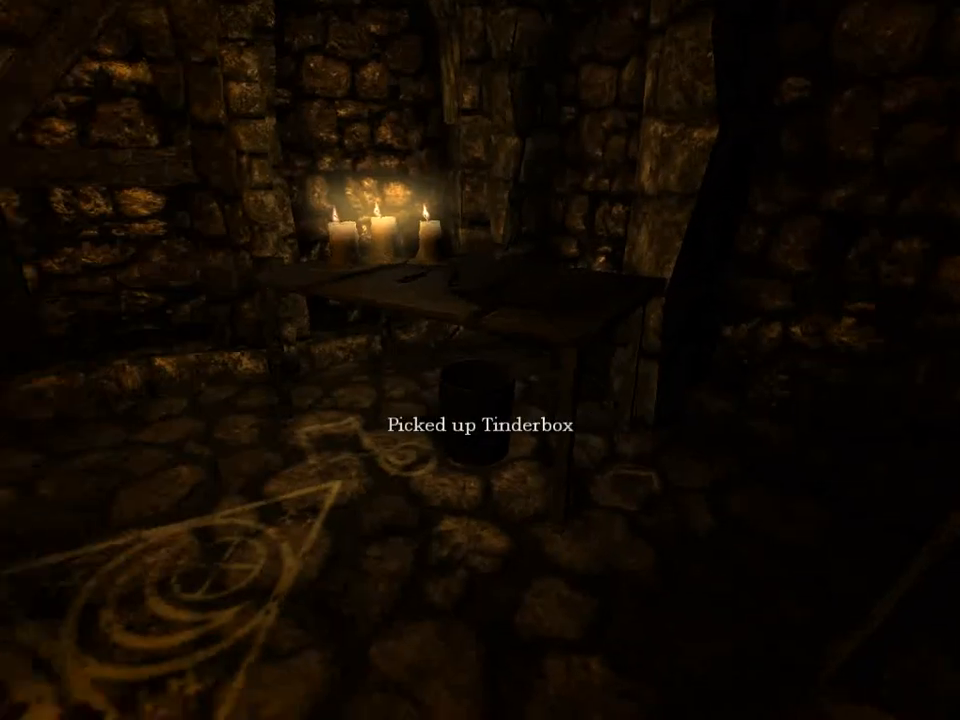
mouse_move(480, 360)
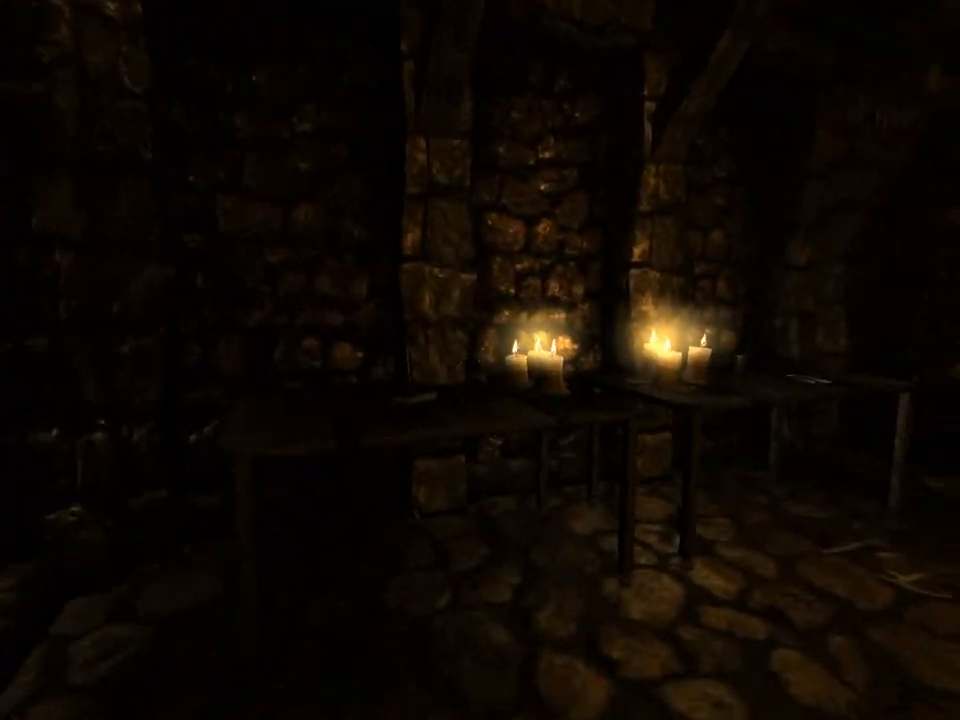
mouse_move(480, 360)
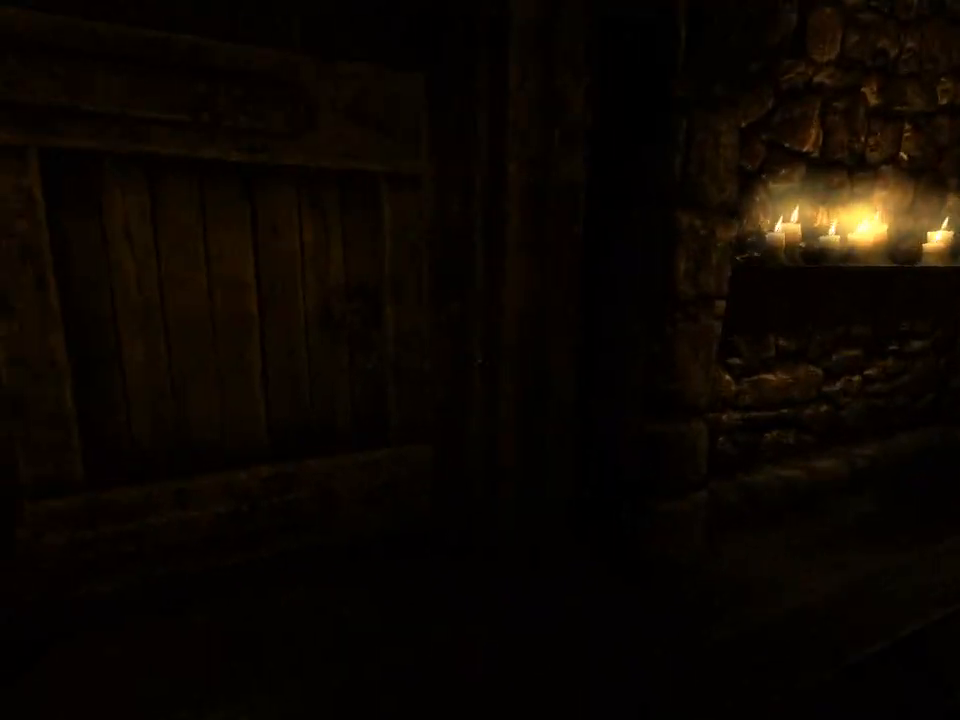
mouse_move(480, 360)
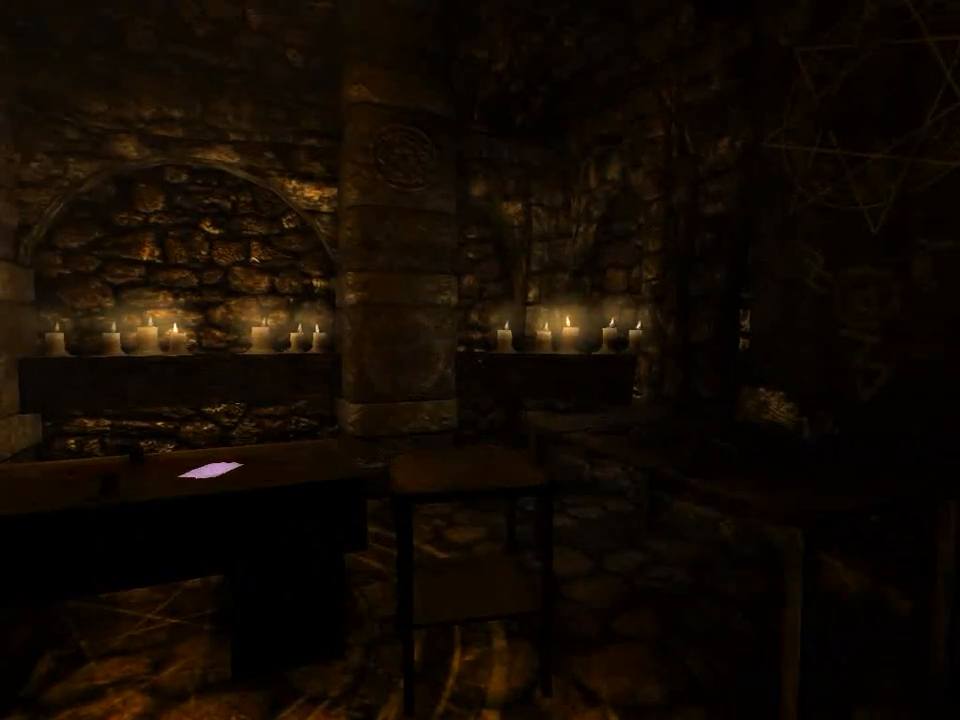
mouse_move(480, 360)
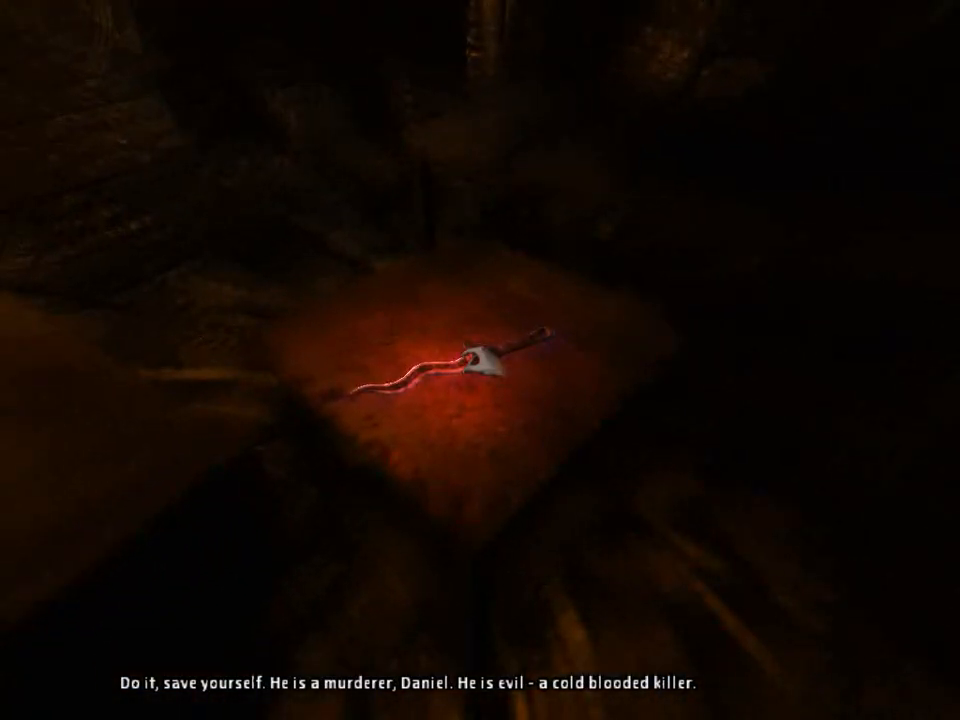
Step: Interact during the torture flashback and let Daniel's plea to the Guardian of the Orb play
click(475, 365)
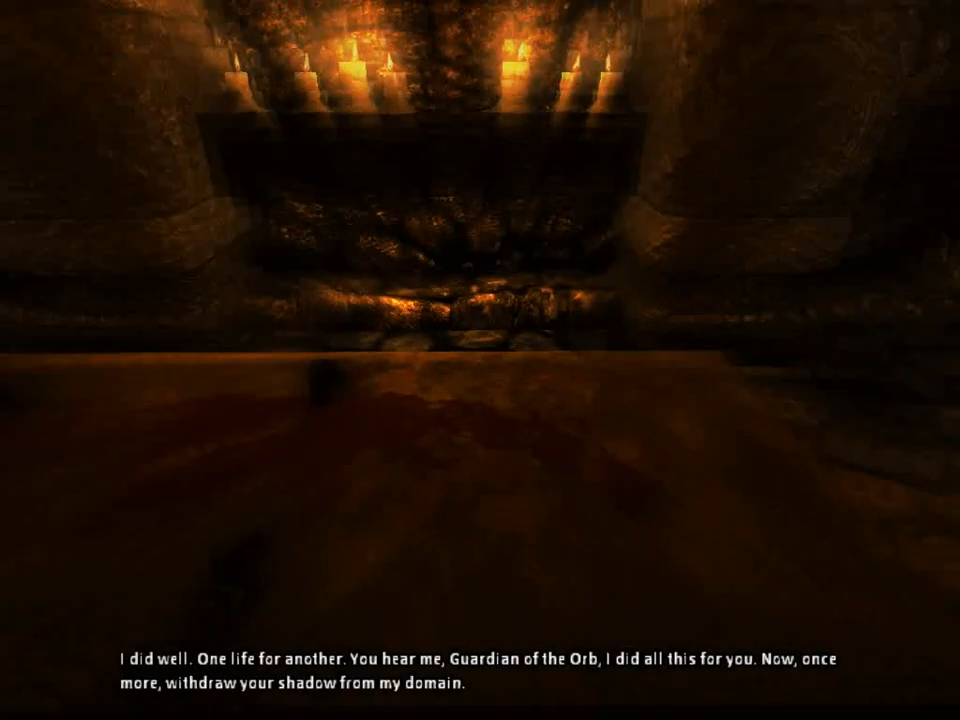
mouse_move(480, 360)
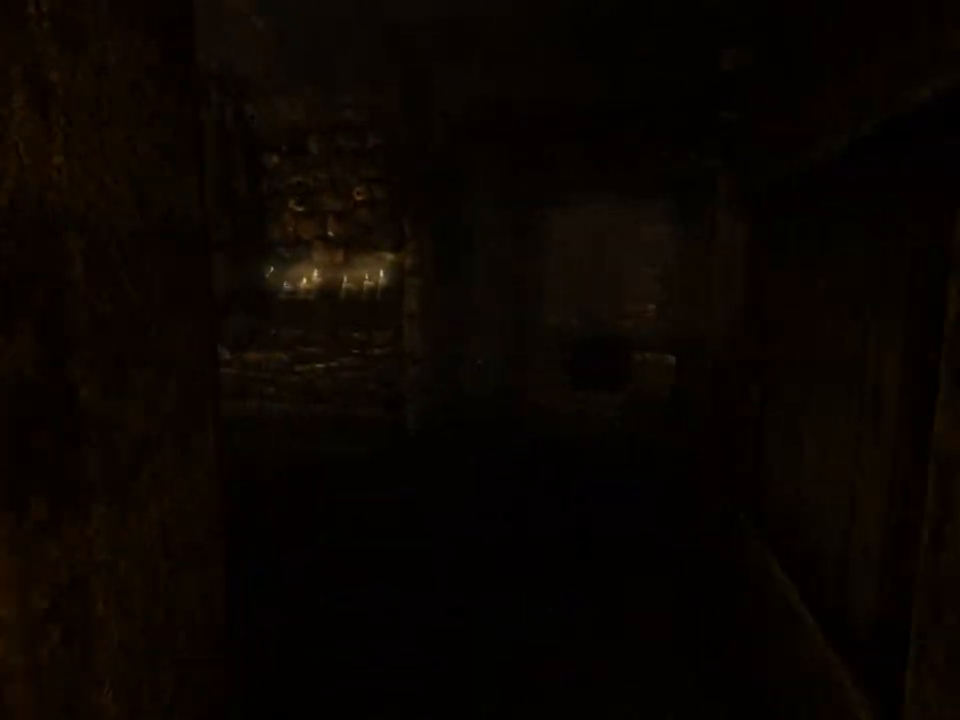
mouse_move(480, 360)
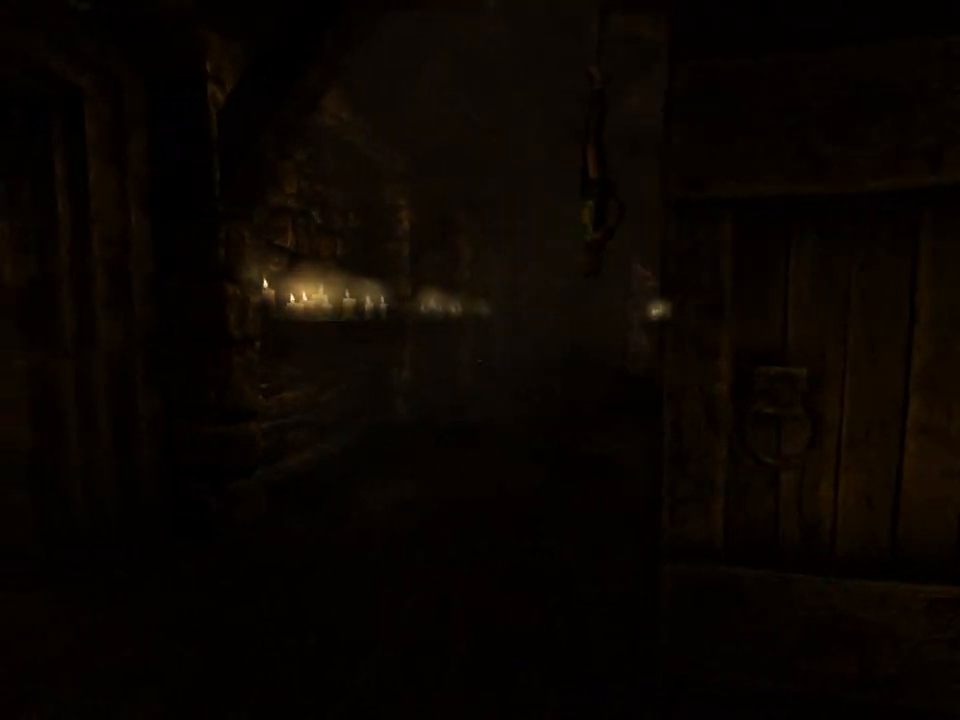
mouse_move(480, 360)
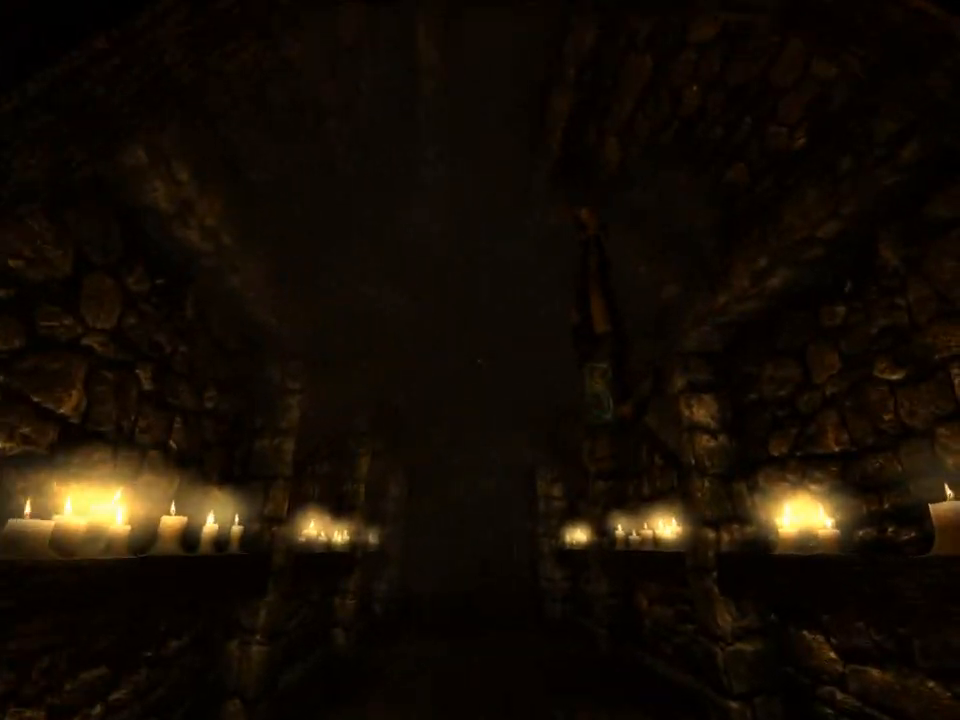